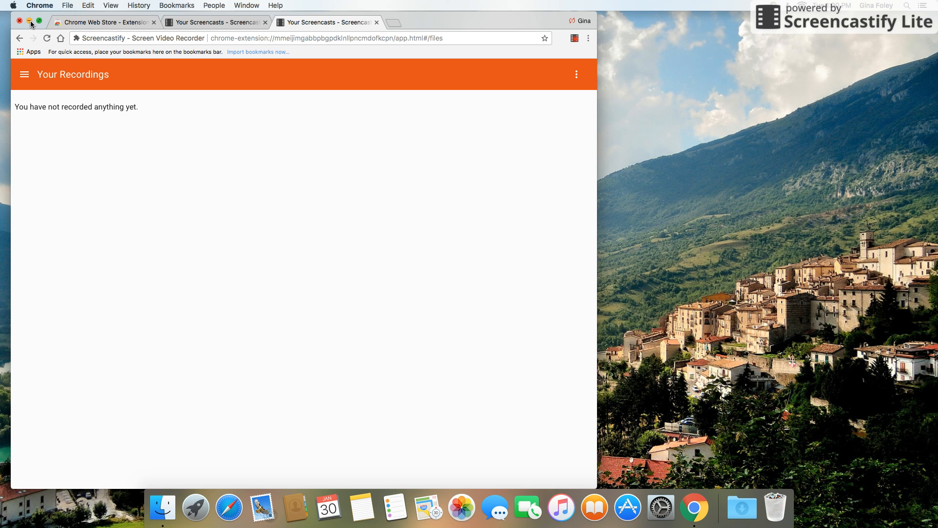
# - Close the Chrome recordings window, leaving the desktop clear
pyautogui.click(20, 21)
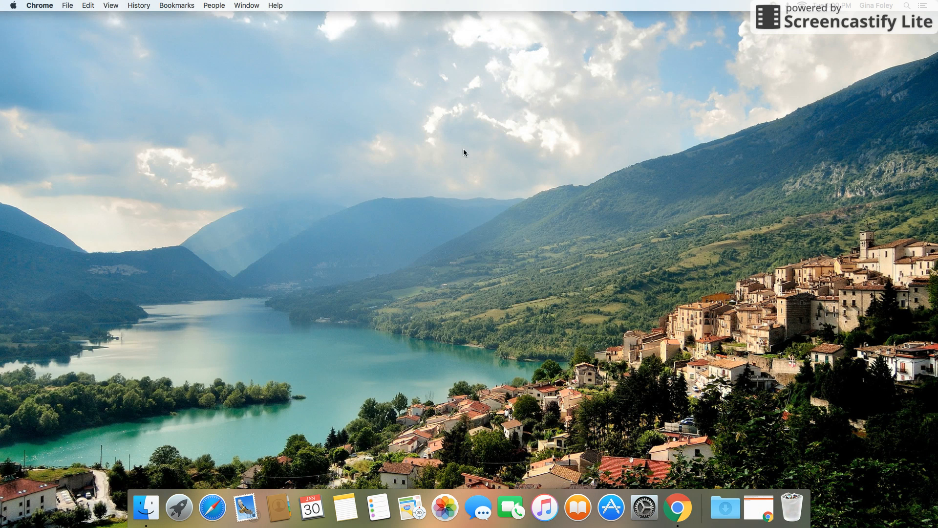
pyautogui.moveTo(506, 184)
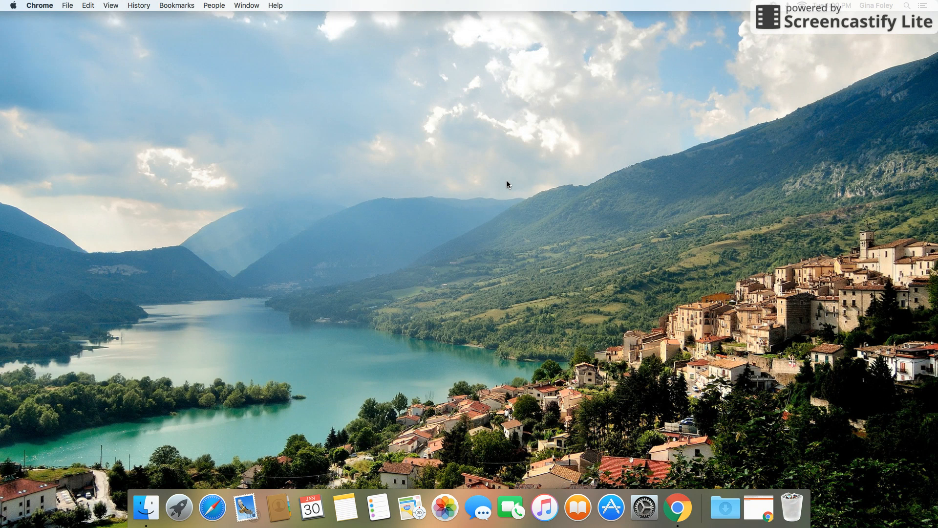
pyautogui.moveTo(451, 180)
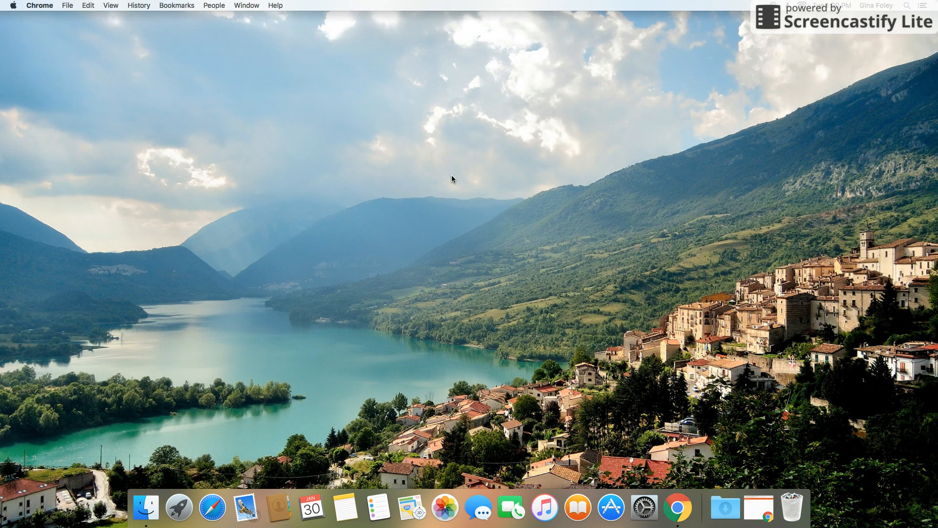
pyautogui.moveTo(369, 211)
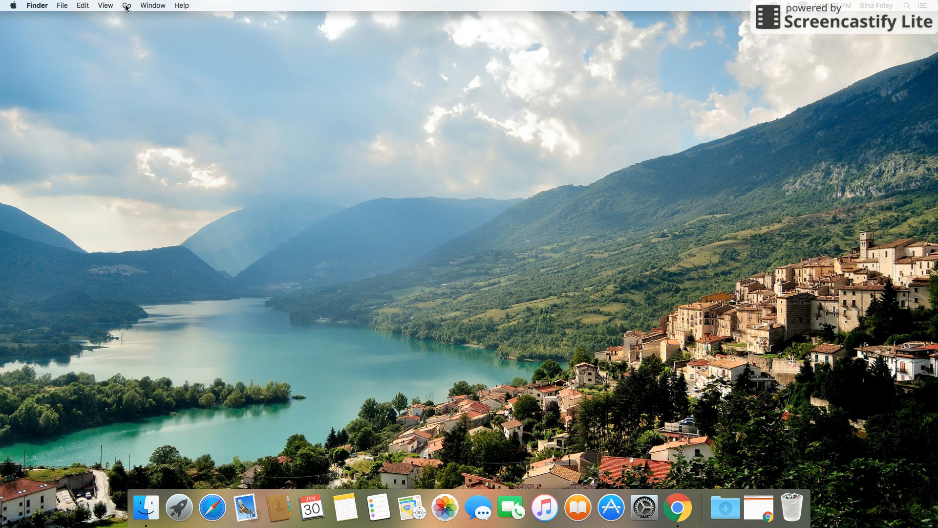
# - Bring up Finder's Go menu listing folder destinations like Documents, Home and Applications
pyautogui.click(128, 5)
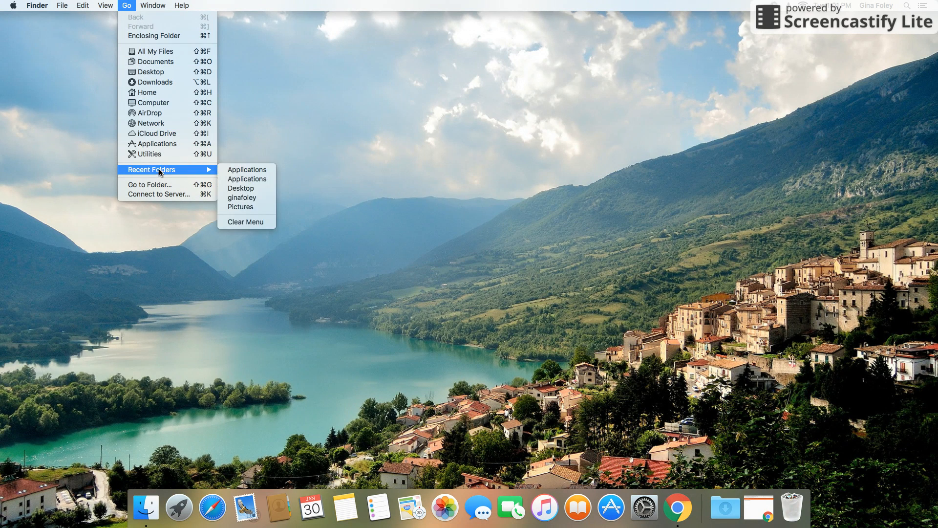
pyautogui.moveTo(168, 157)
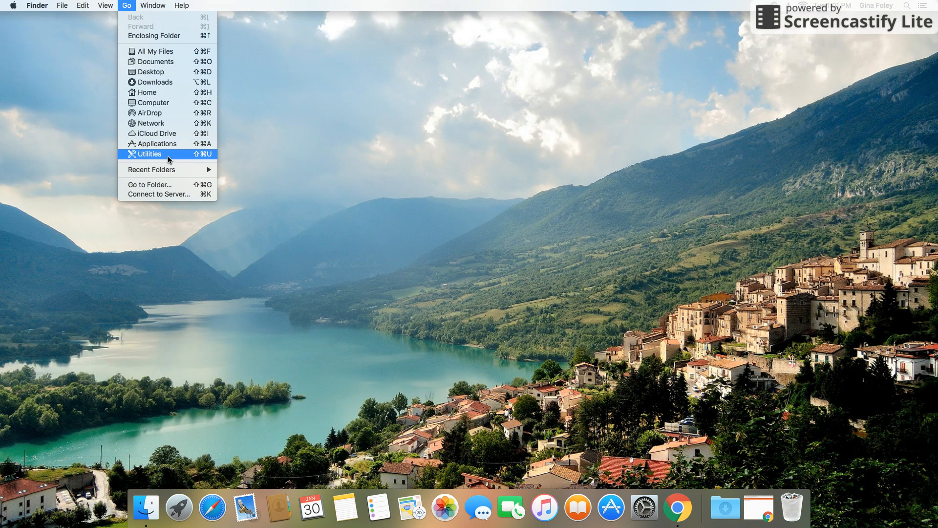
pyautogui.moveTo(172, 61)
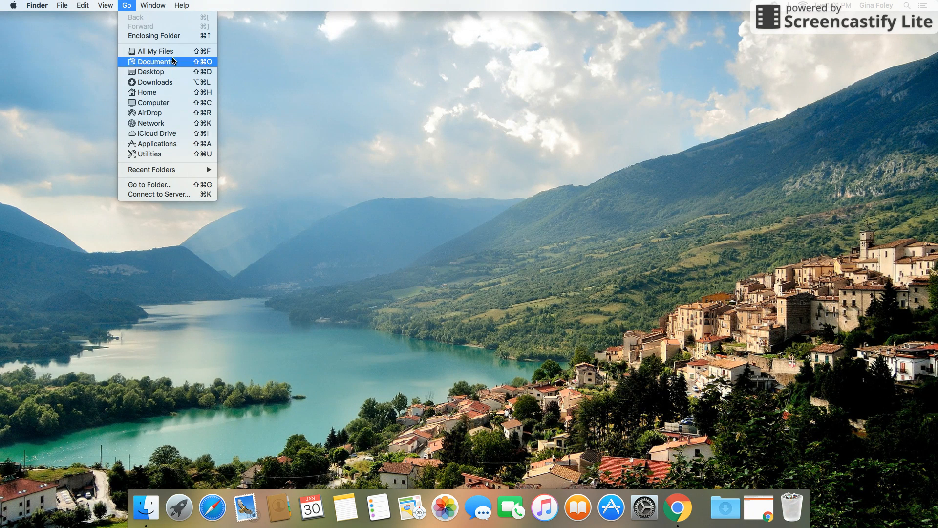
pyautogui.moveTo(171, 93)
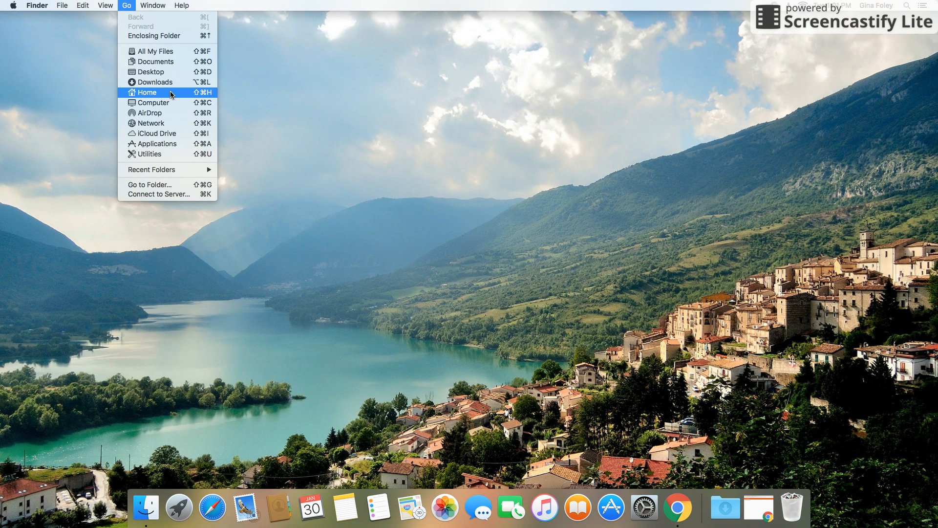
# - Show the home folder's contents in a Finder window
pyautogui.click(148, 92)
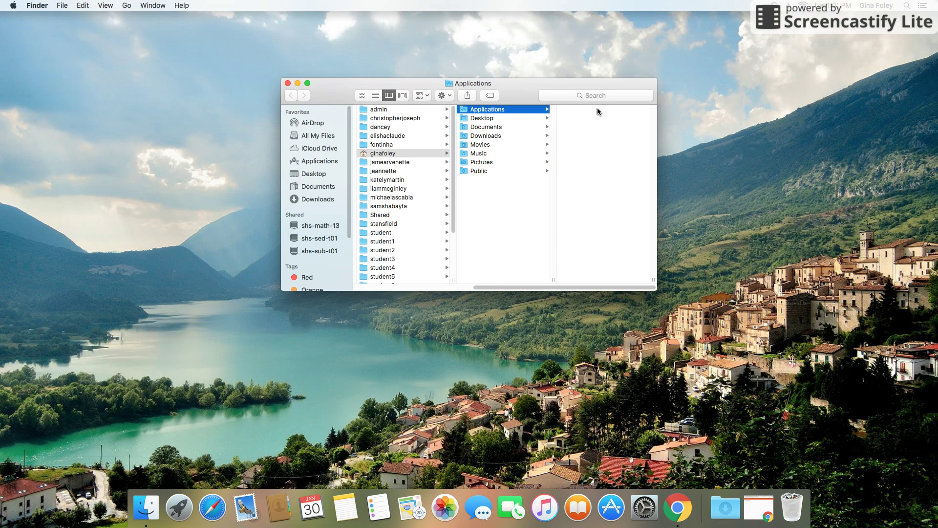
pyautogui.moveTo(574, 124)
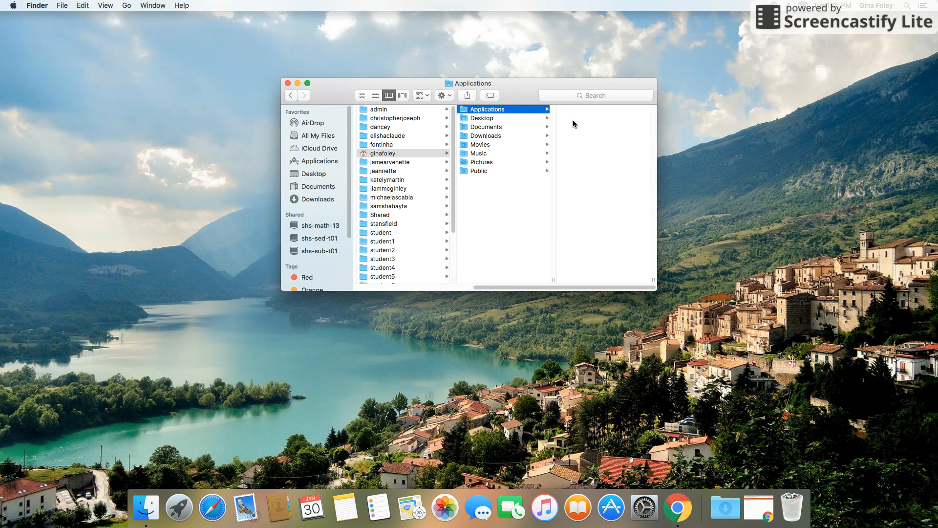
pyautogui.moveTo(436, 147)
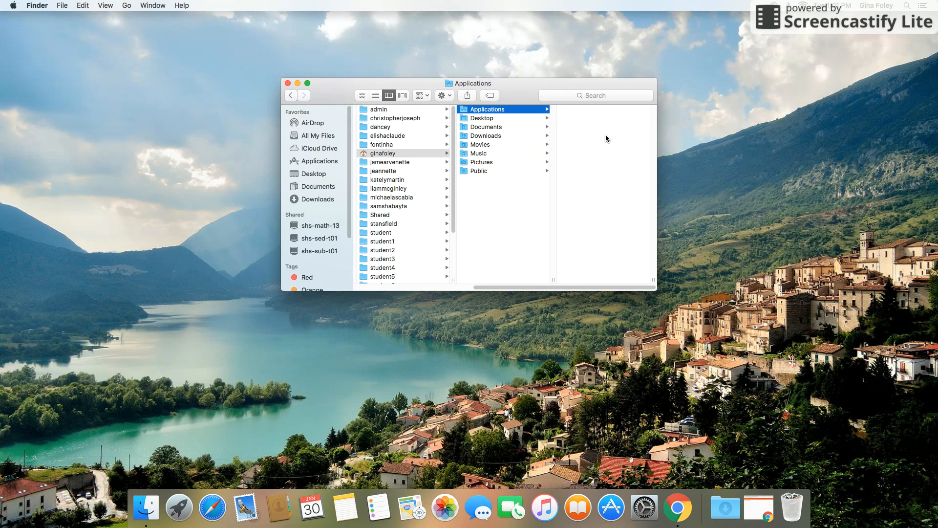
pyautogui.moveTo(604, 169)
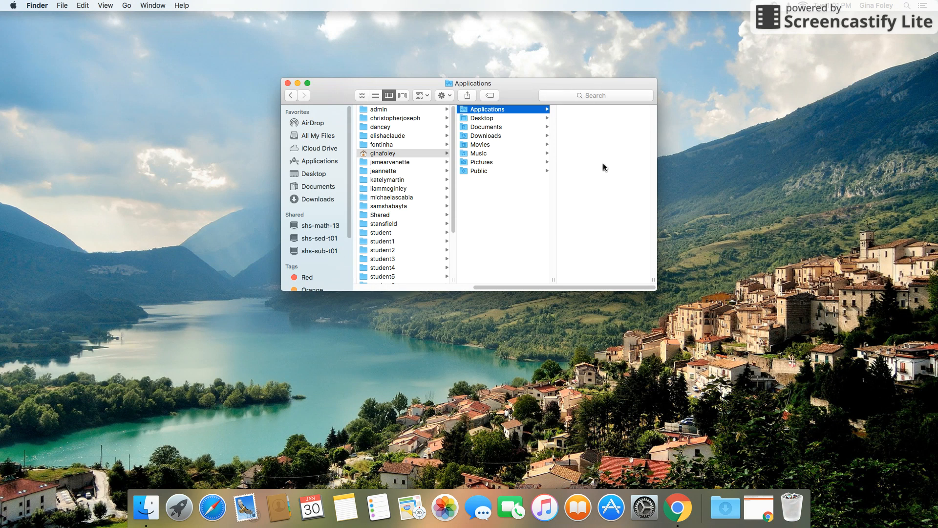
pyautogui.moveTo(607, 162)
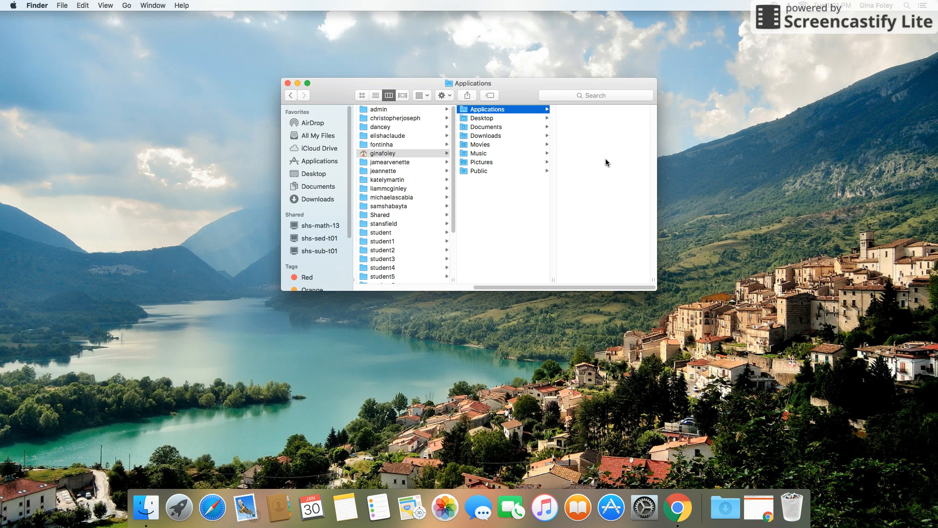
pyautogui.moveTo(852, 30)
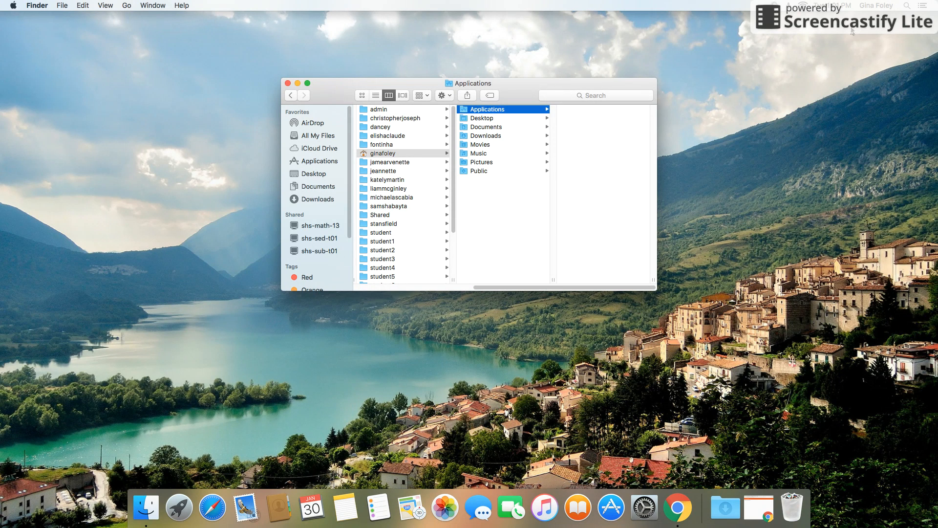
pyautogui.moveTo(92, 496)
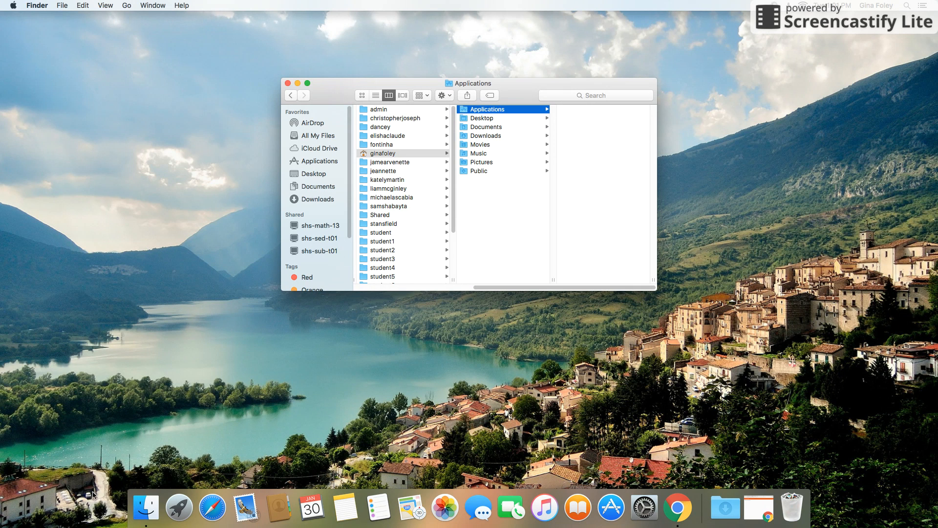
pyautogui.moveTo(912, 8)
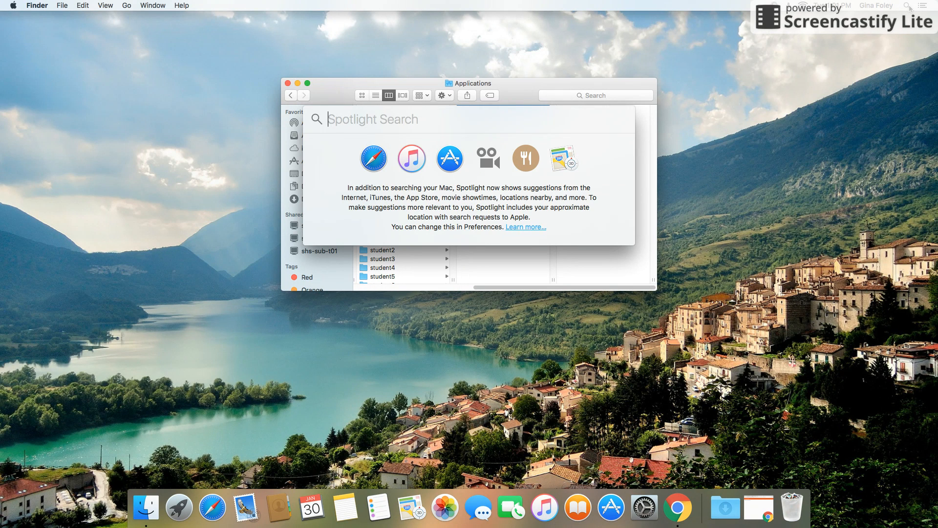
# - Search Spotlight for 'syn' and launch Backup and Sync from Google
pyautogui.write('sync')
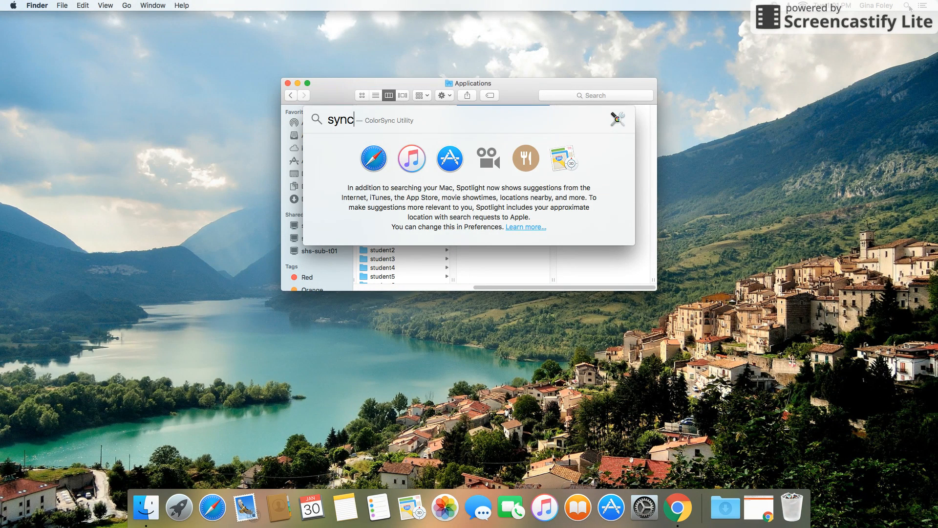
pyautogui.press('Return')
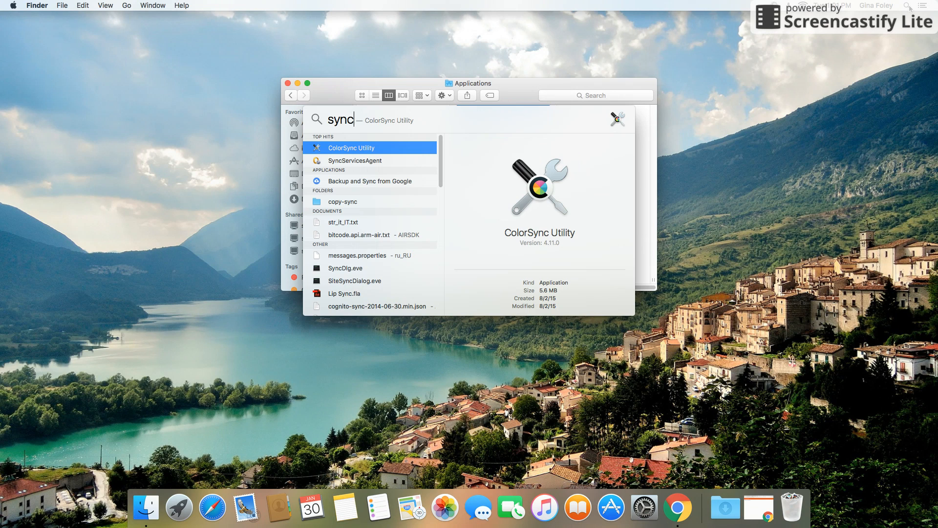
pyautogui.moveTo(370, 186)
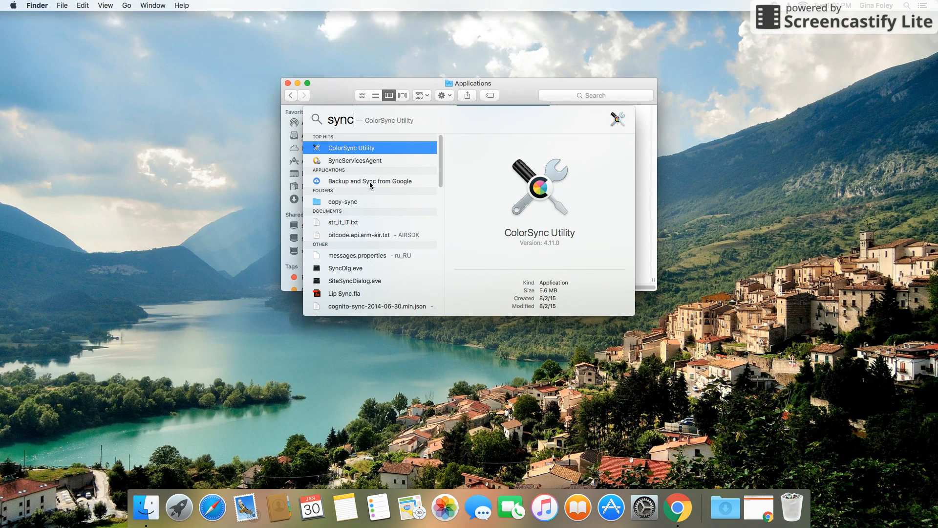
pyautogui.click(370, 181)
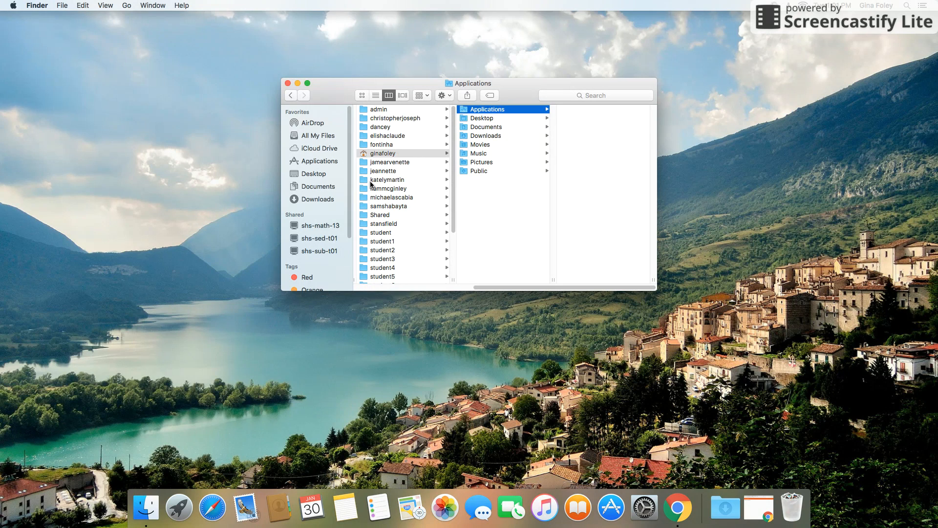
pyautogui.moveTo(367, 119)
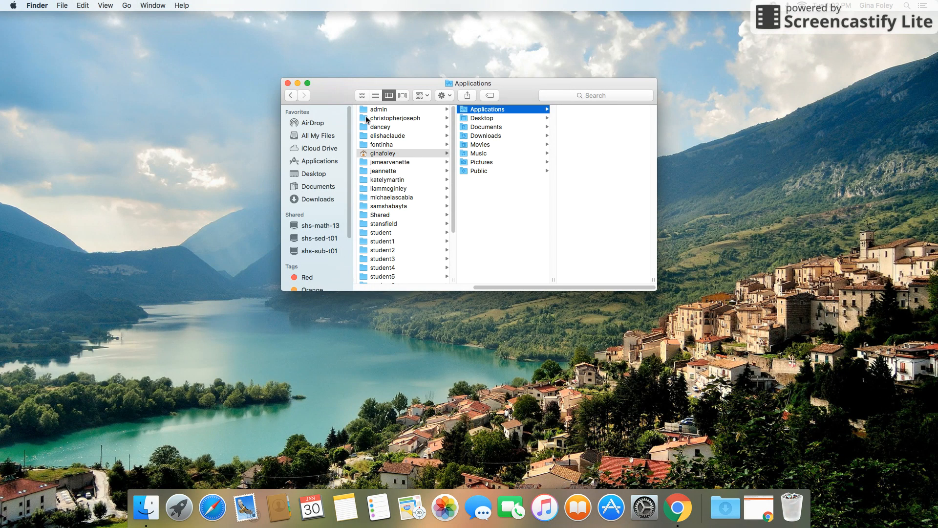
# - Focus the Finder window while Backup and Sync's welcome window appears
pyautogui.click(287, 82)
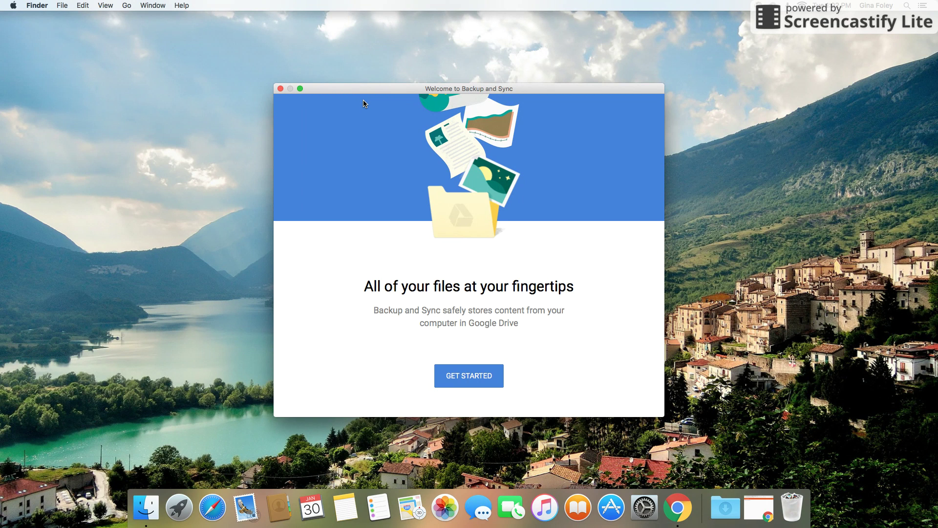
# - Start setup and sign in to the Google account 'gfole'
pyautogui.click(469, 376)
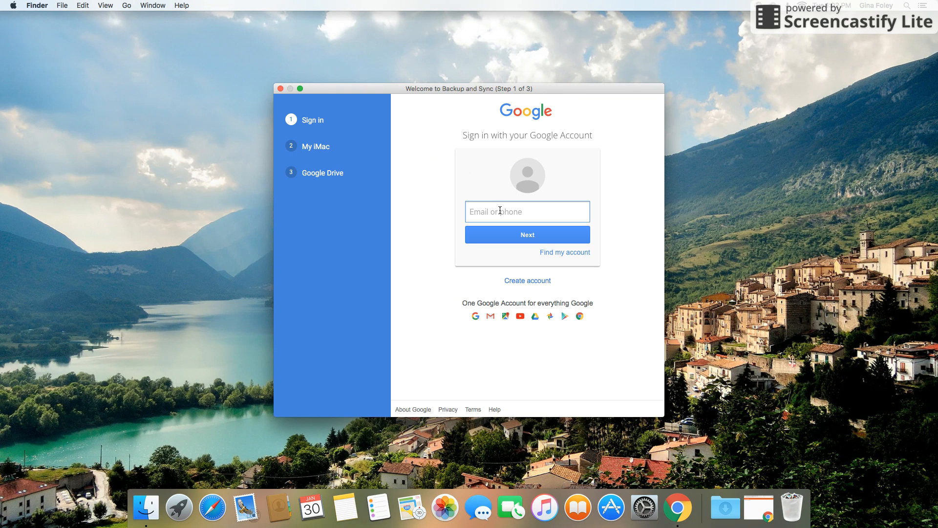
pyautogui.moveTo(628, 206)
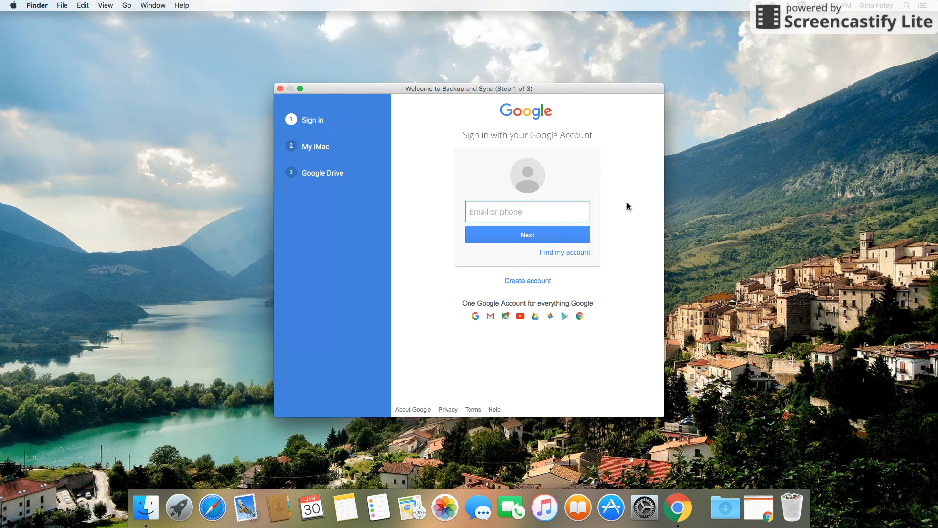
pyautogui.write('gfole')
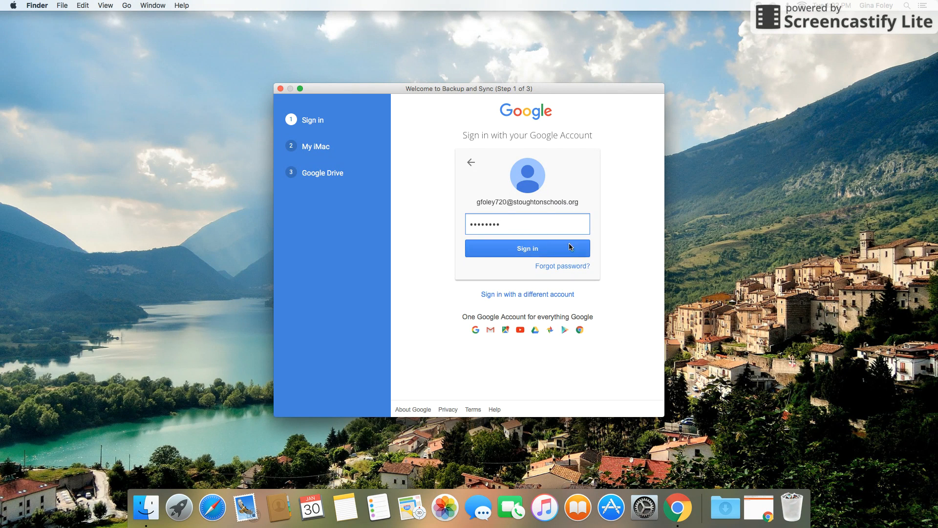
pyautogui.click(527, 248)
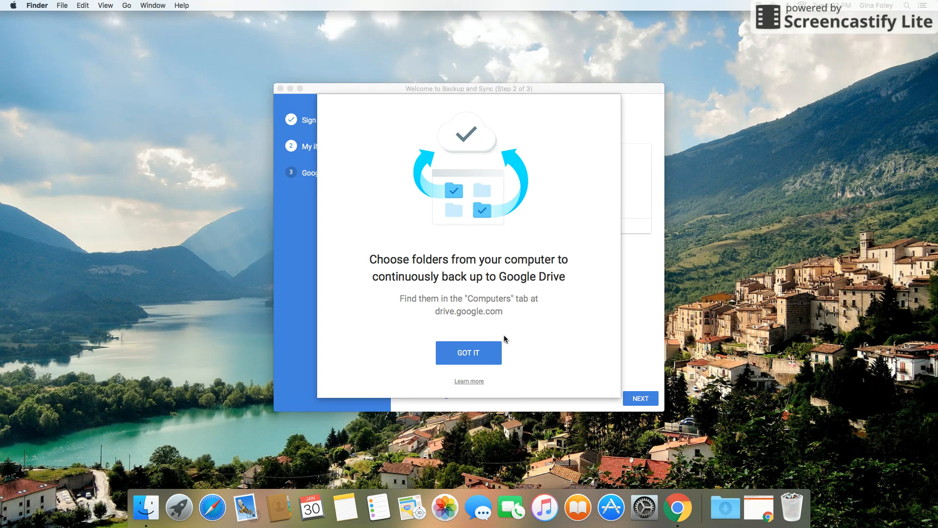
# - Leave Desktop, Documents and Pictures unchecked and continue to the My Drive sync step
pyautogui.click(468, 353)
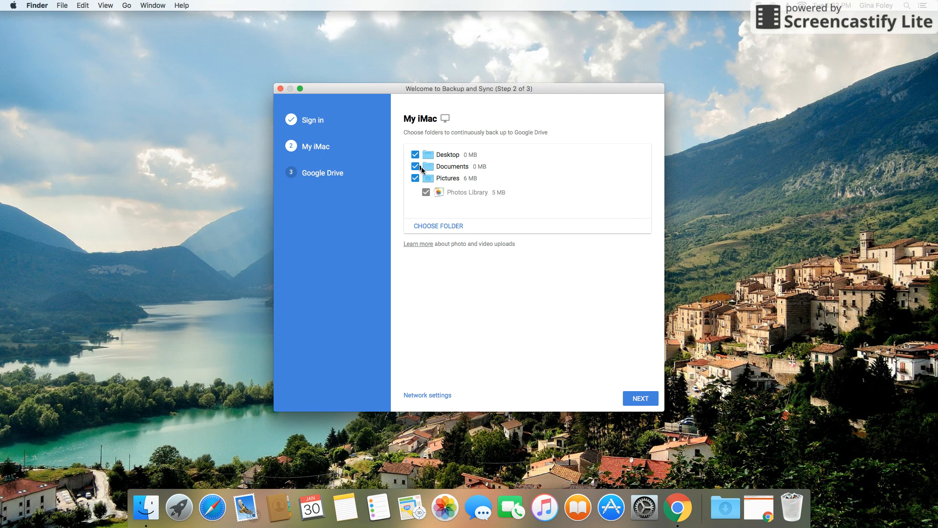
pyautogui.click(416, 154)
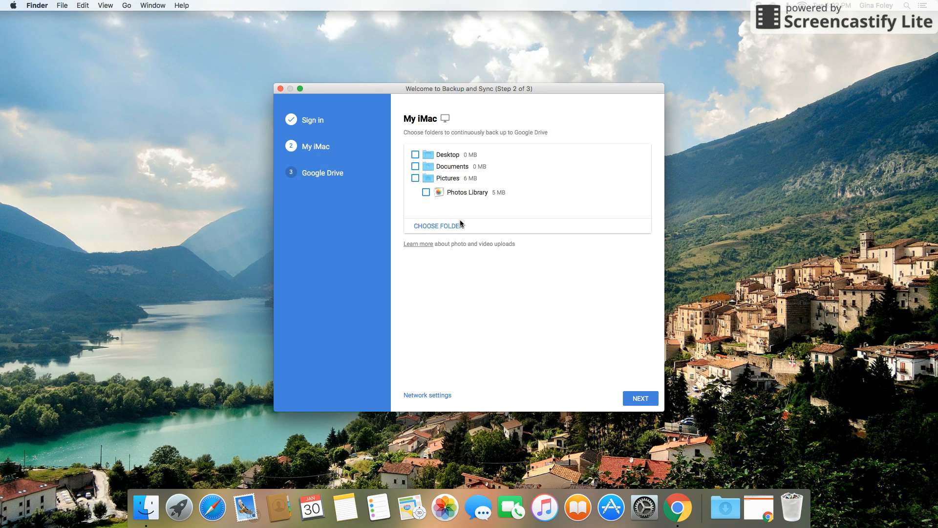
pyautogui.moveTo(458, 221)
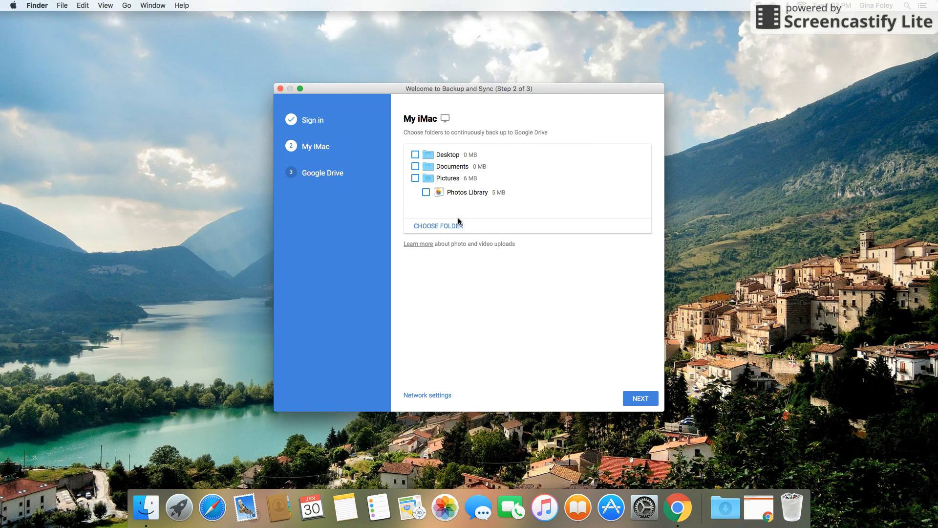
pyautogui.click(640, 398)
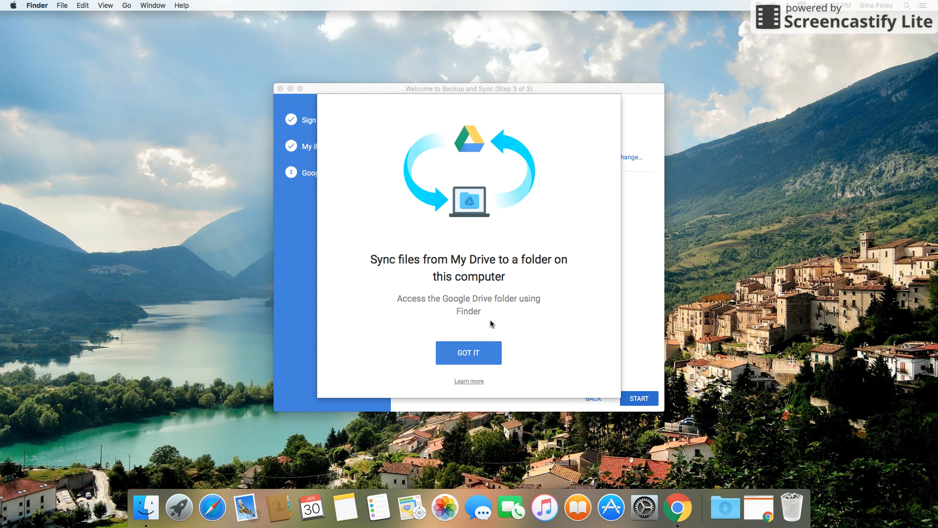
# - Enable syncing everything in My Drive to this computer and start syncing
pyautogui.click(469, 353)
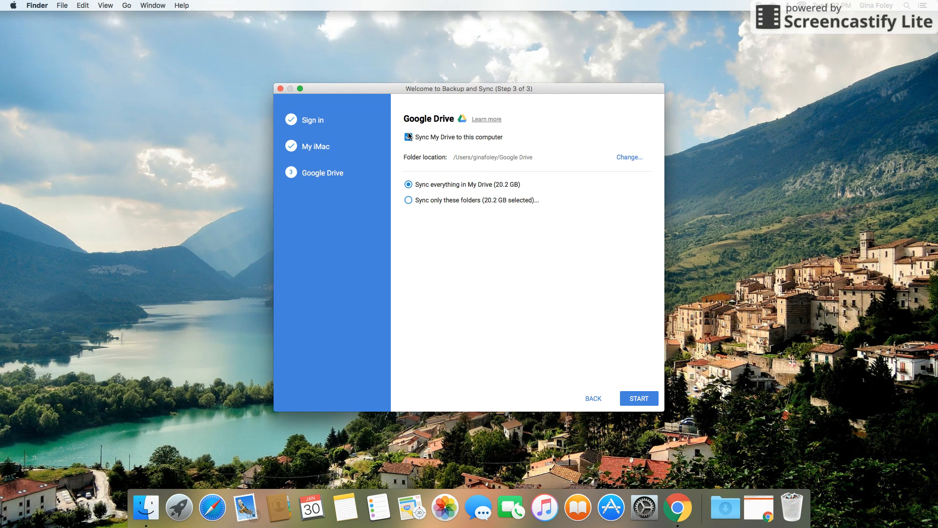
pyautogui.click(409, 137)
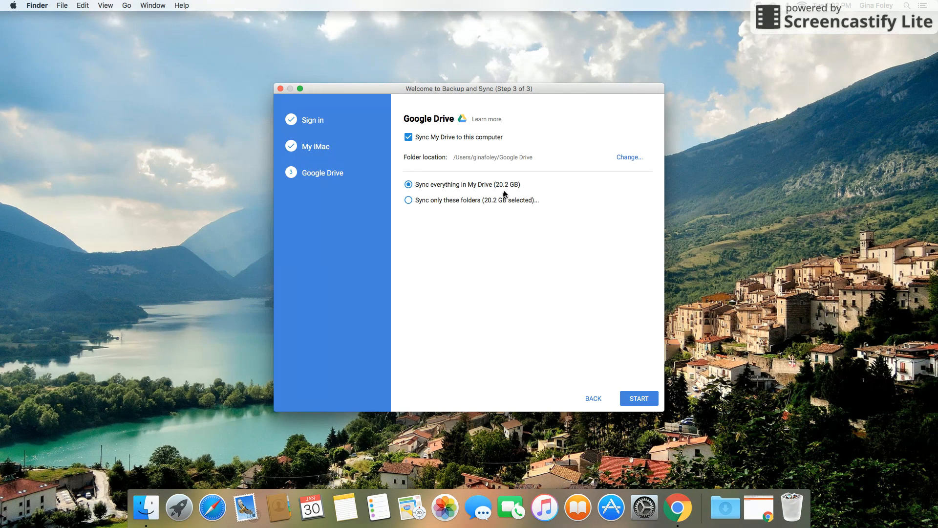
pyautogui.moveTo(541, 198)
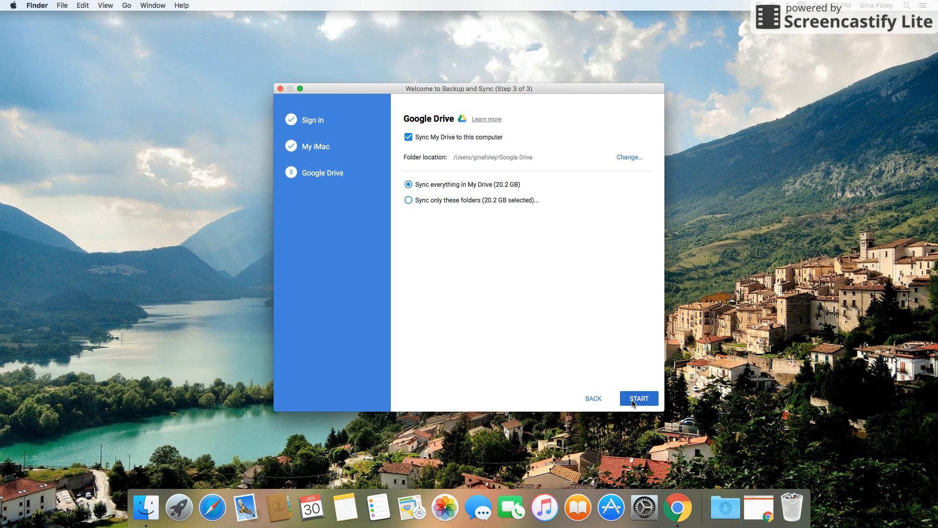
pyautogui.click(639, 399)
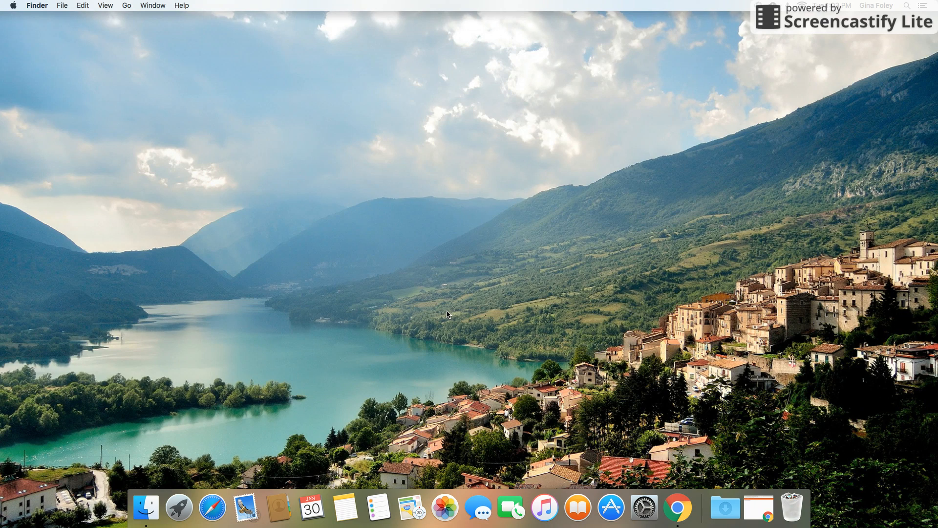
# - View the synced Google Drive folder in Finder and dismiss the 'all set' notification
pyautogui.click(725, 508)
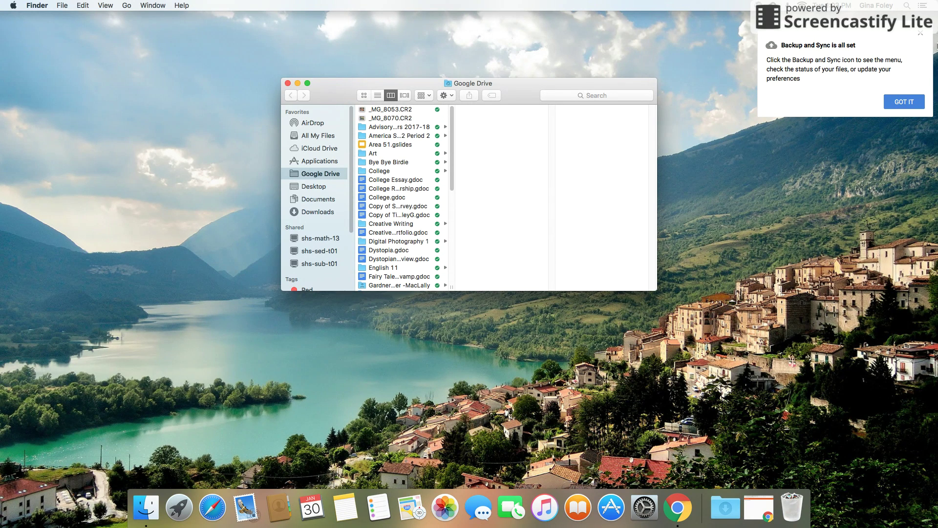
pyautogui.click(904, 102)
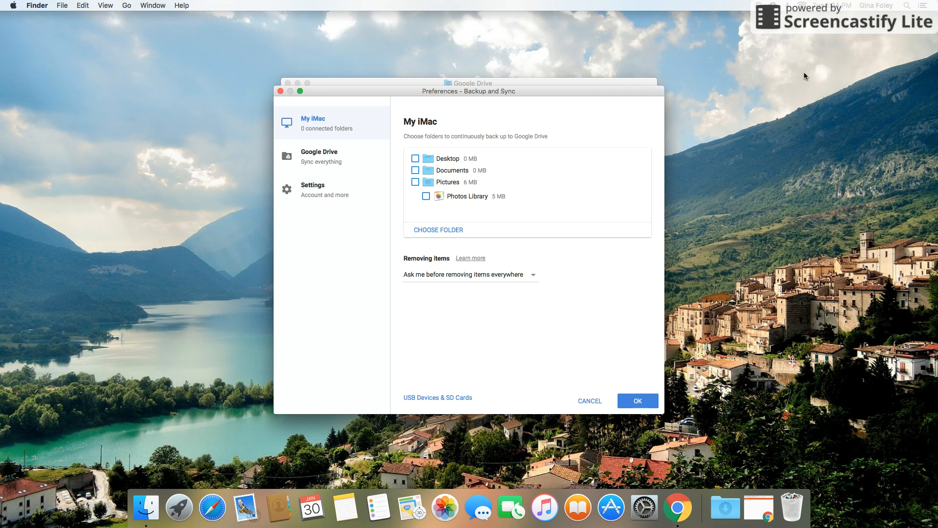
pyautogui.moveTo(425, 401)
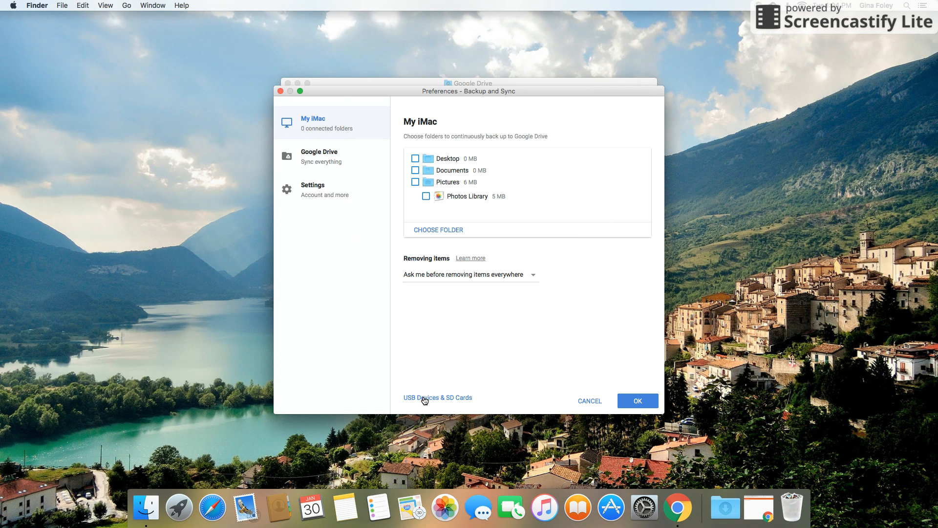
# - Under USB Devices & SD Cards, turn off backing up plugged-in cameras or phones and confirm
pyautogui.click(438, 396)
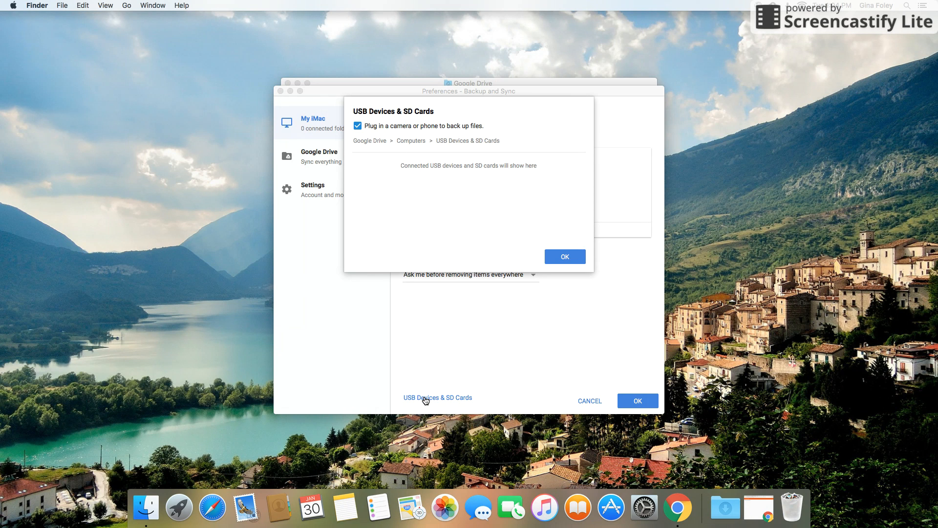
pyautogui.moveTo(463, 404)
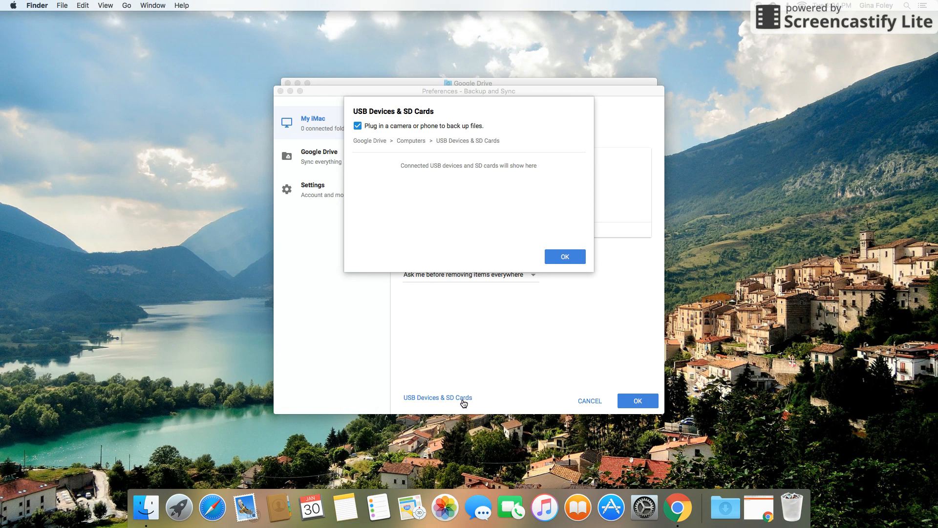
pyautogui.click(357, 125)
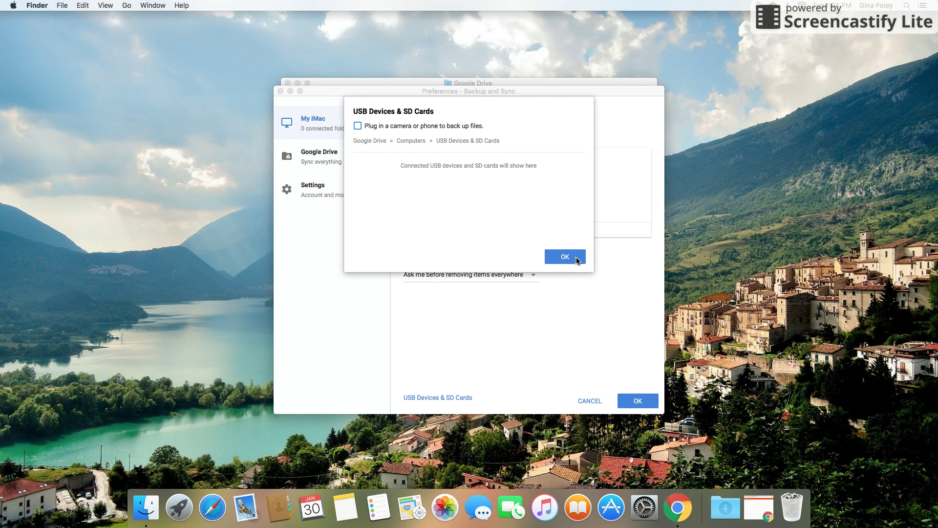
pyautogui.click(565, 256)
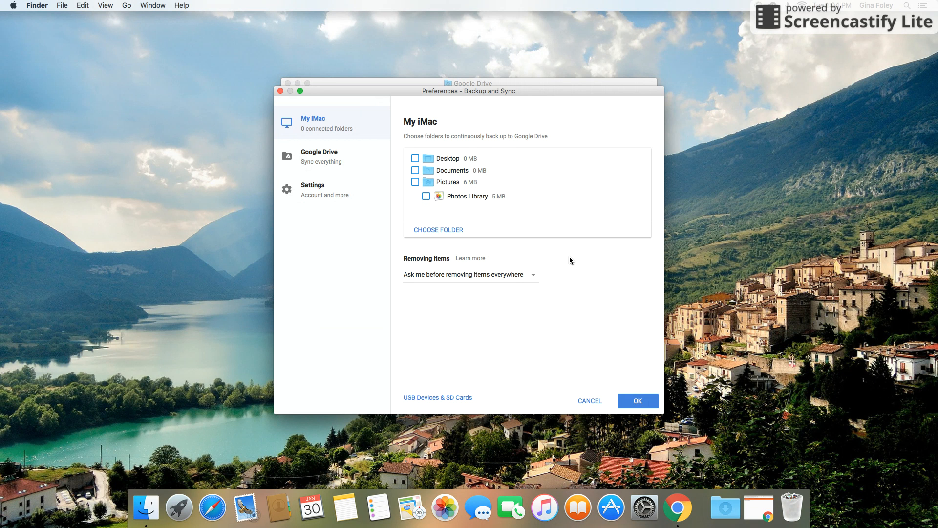
pyautogui.moveTo(521, 305)
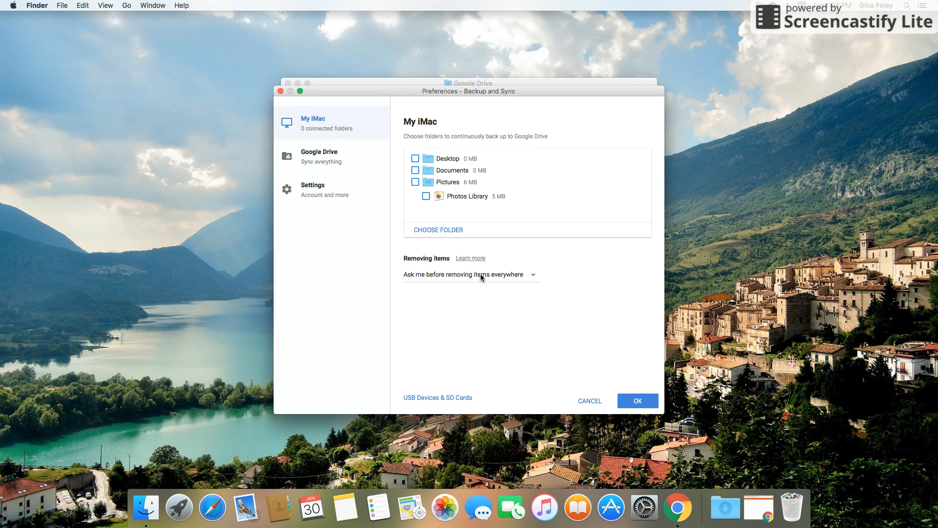
# - Review the Google Drive and Settings pages, then confirm with OK to close Preferences
pyautogui.click(319, 156)
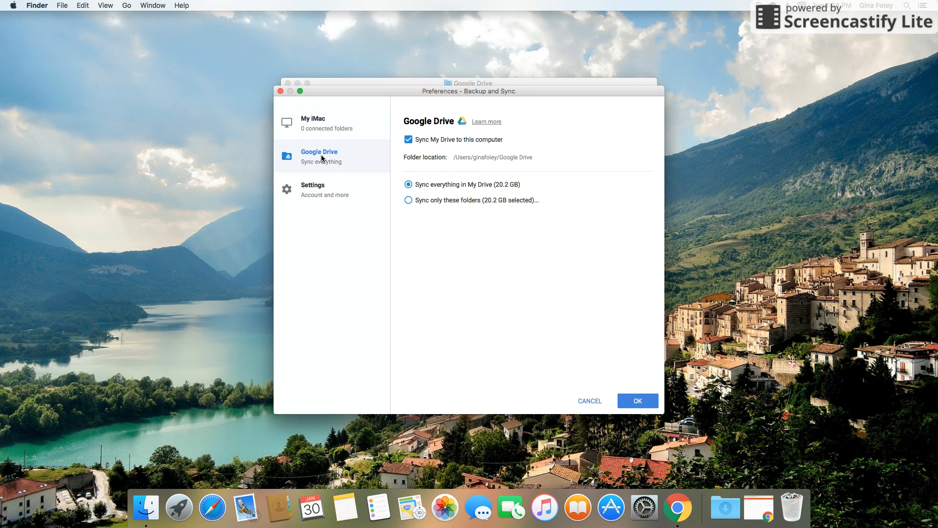
pyautogui.moveTo(320, 192)
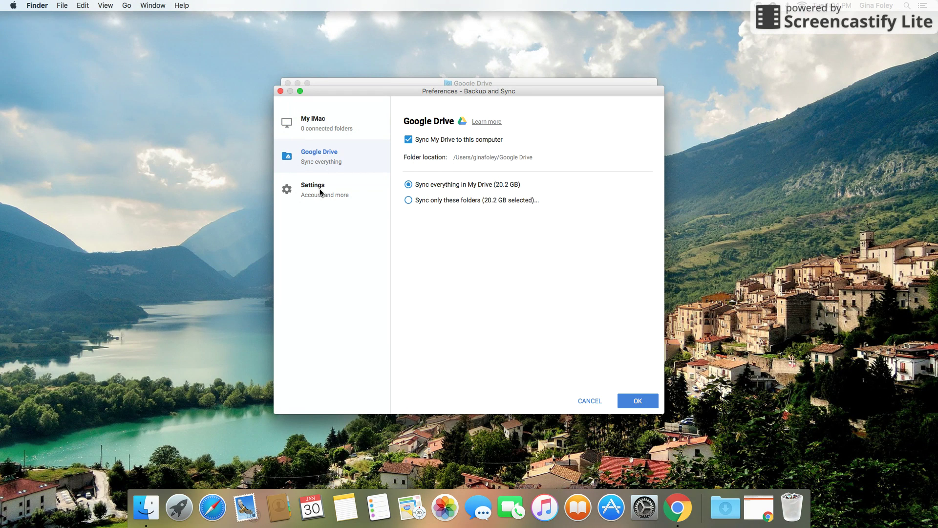
pyautogui.click(313, 185)
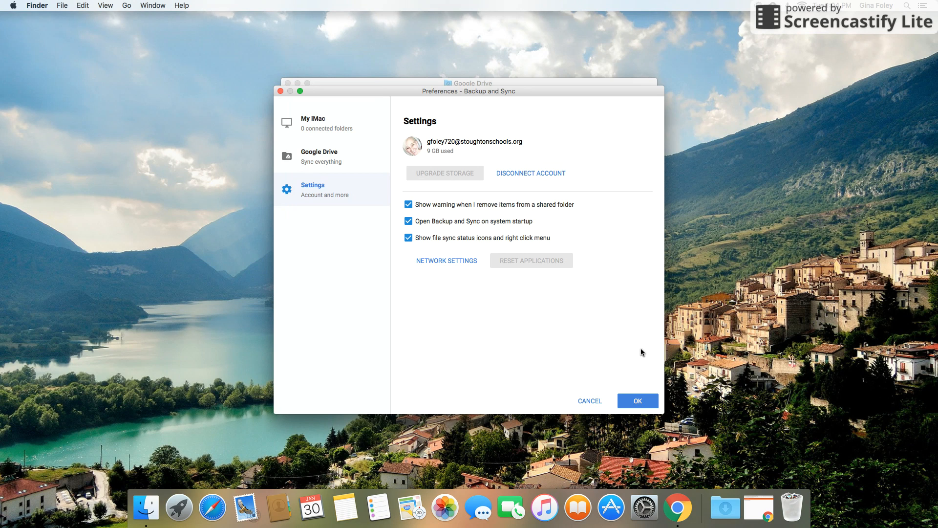
pyautogui.click(637, 401)
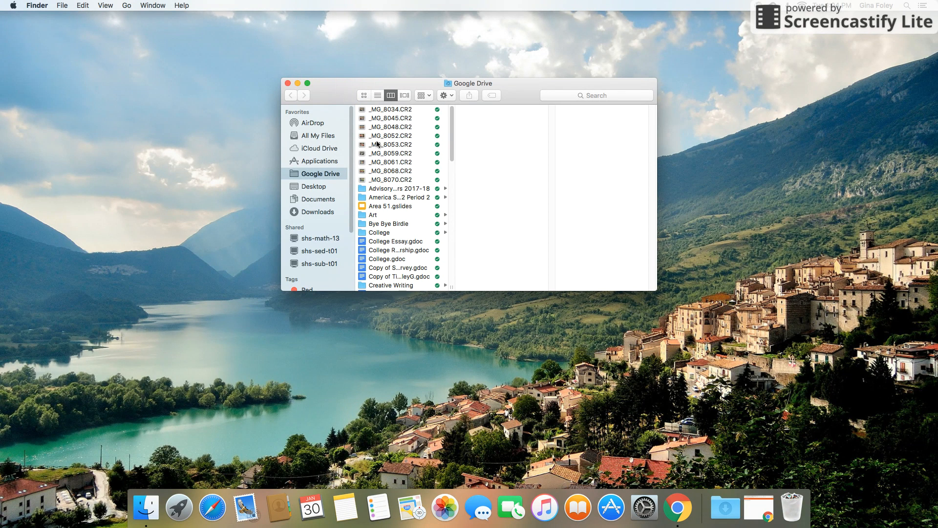
pyautogui.moveTo(451, 96)
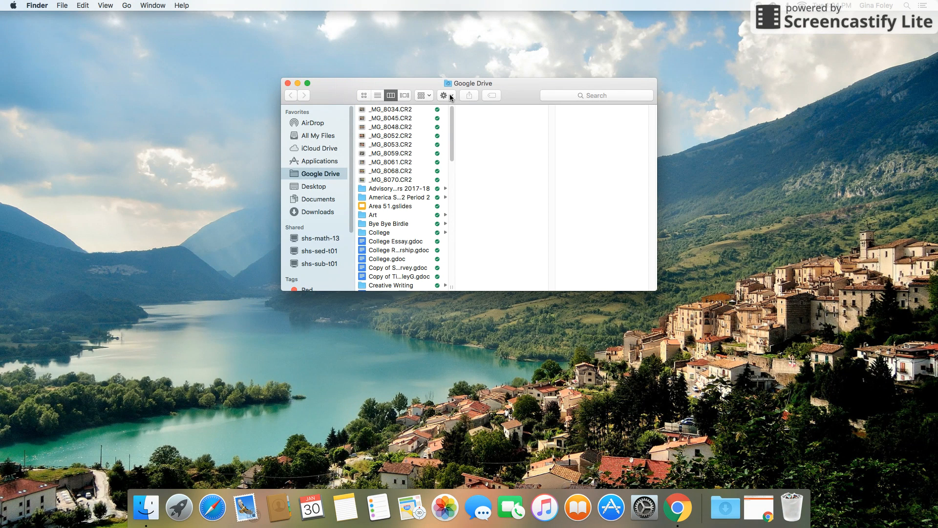
pyautogui.moveTo(451, 97)
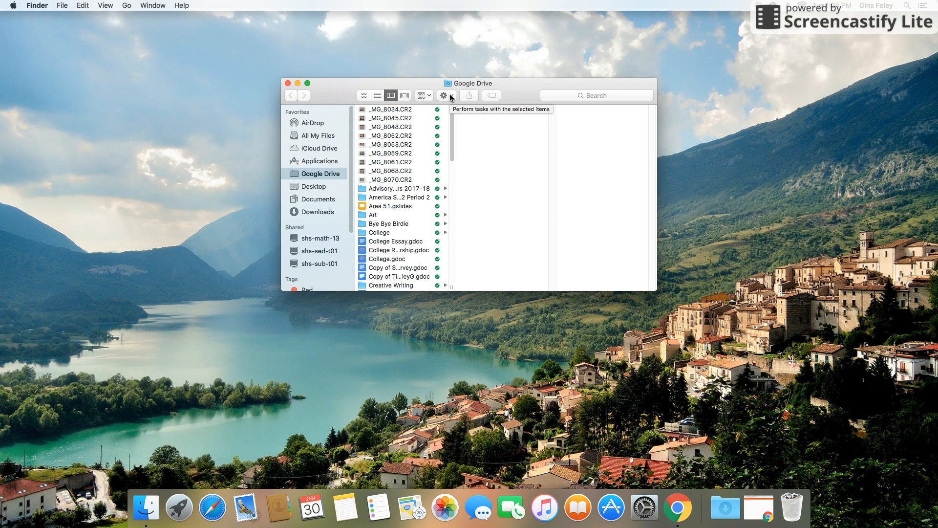
pyautogui.moveTo(422, 116)
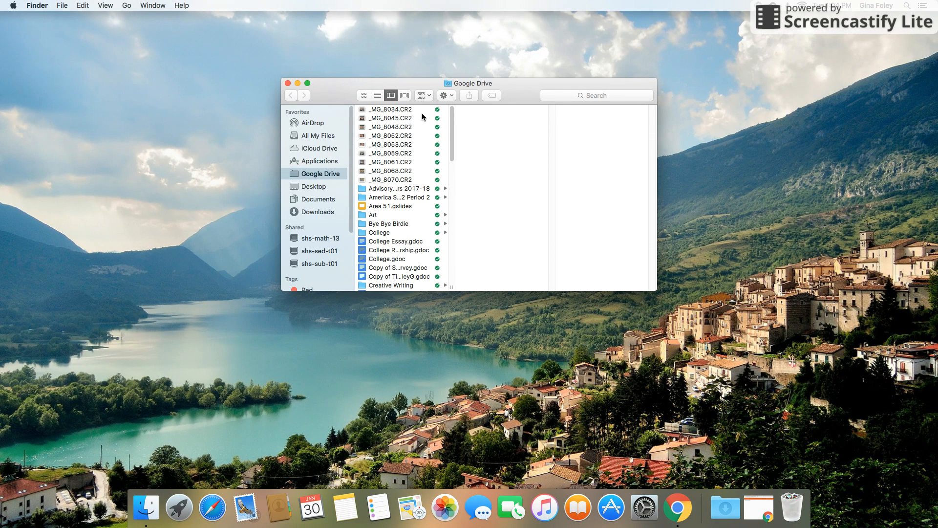
pyautogui.moveTo(450, 95)
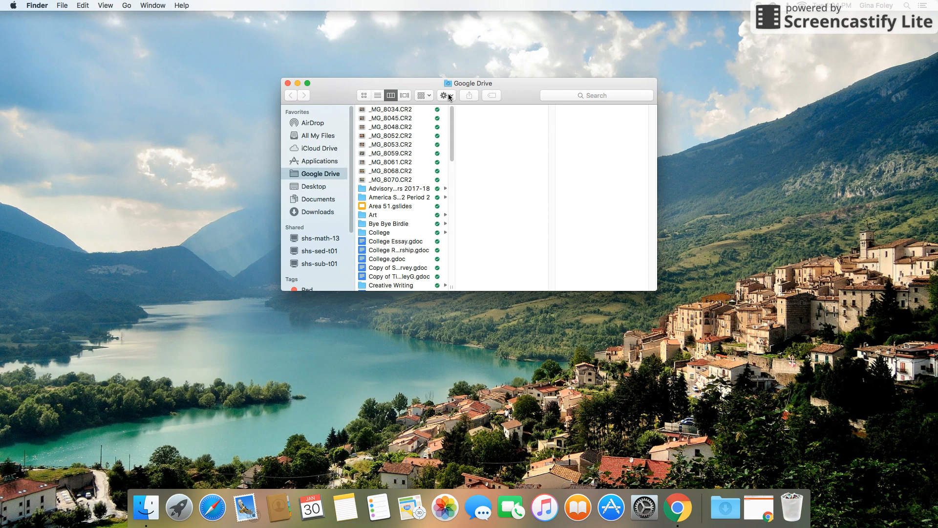
# - Create a folder named 'Digital Photo 2' in the Google Drive folder via the Action menu and enter it
pyautogui.click(447, 96)
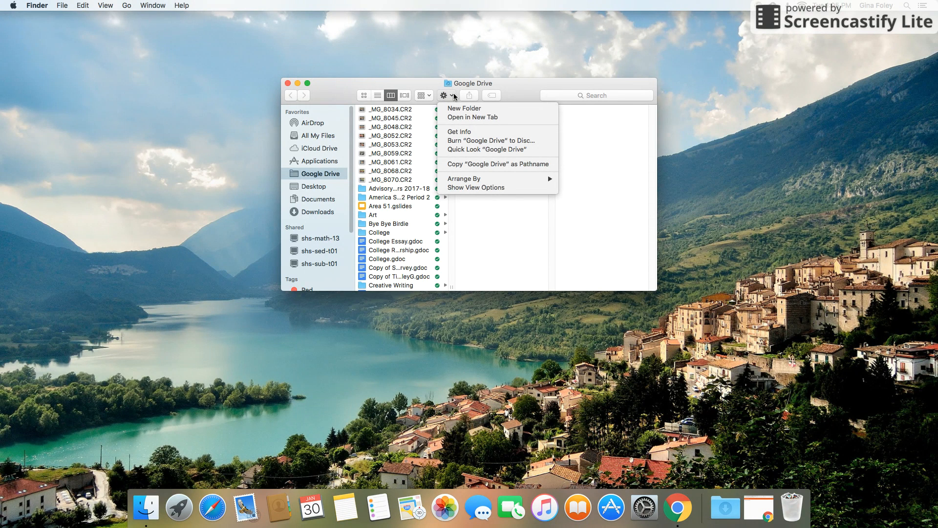
pyautogui.click(465, 107)
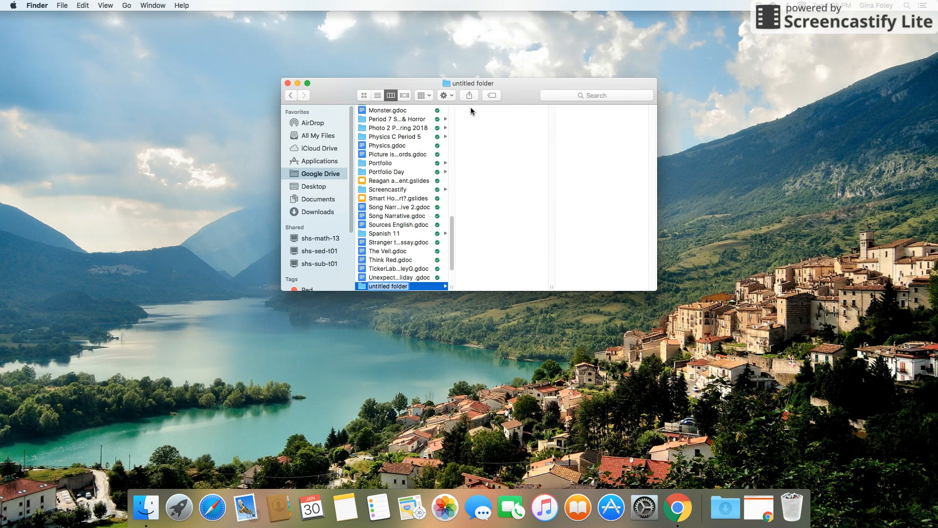
pyautogui.write('Digital Photo 2')
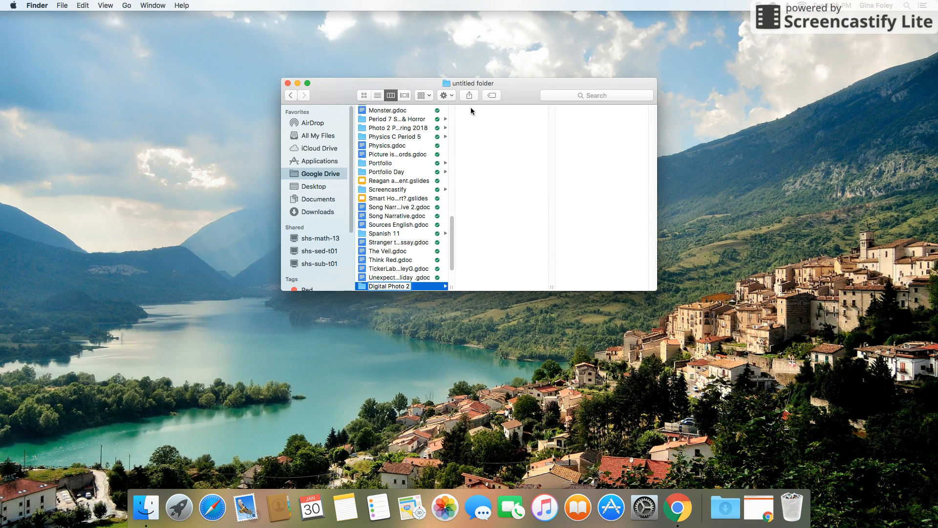
pyautogui.doubleClick(389, 286)
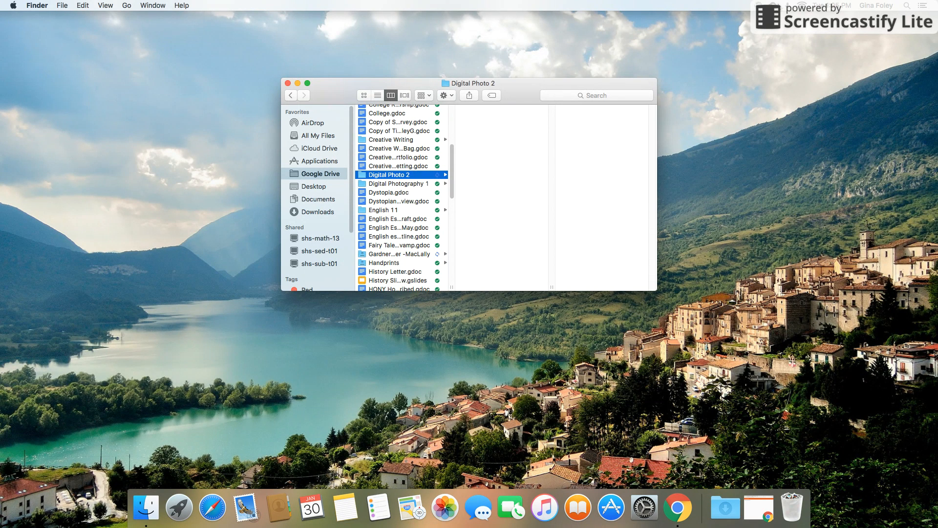
pyautogui.moveTo(644, 507)
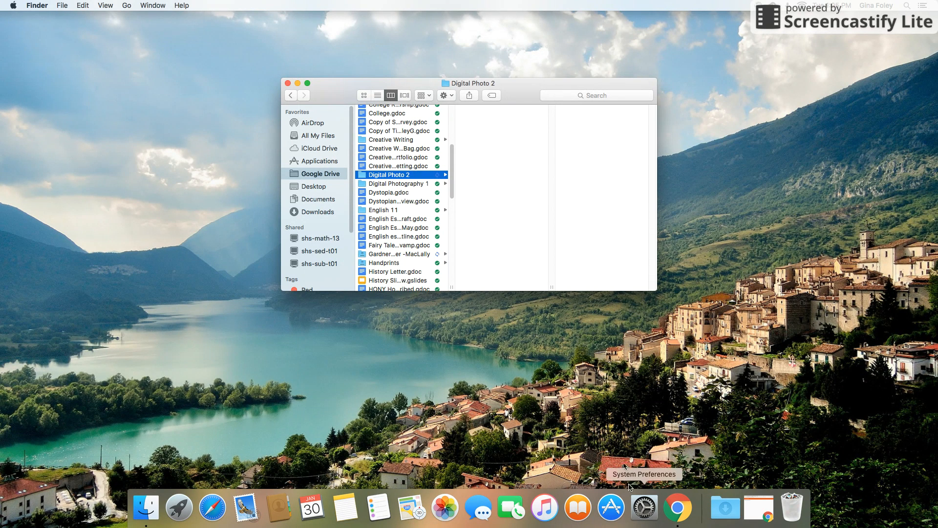